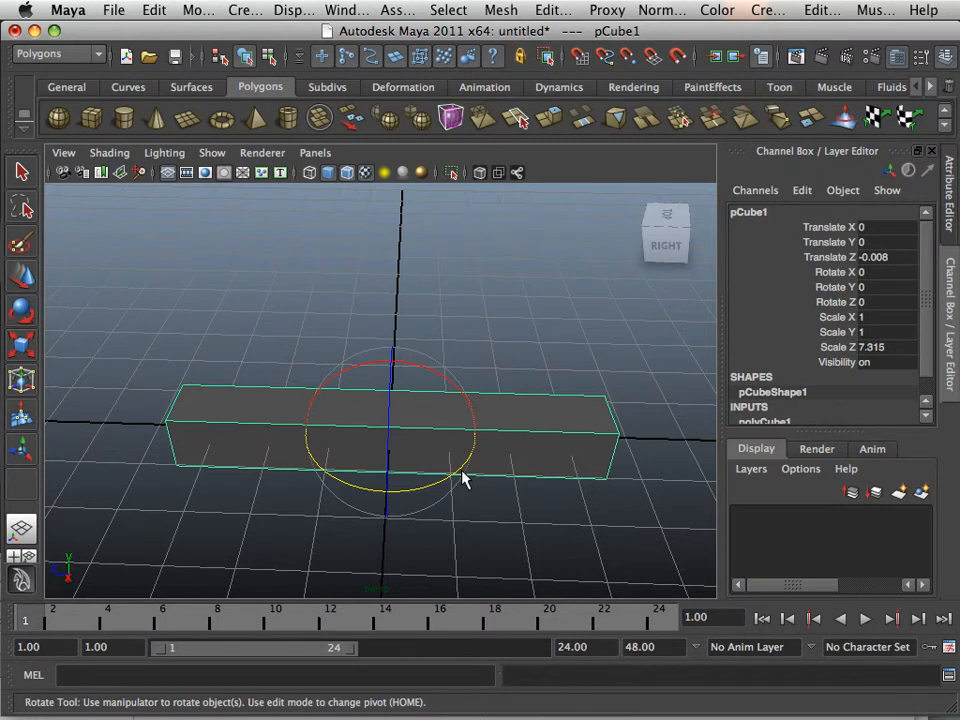
Drag pCube1's pivot to its bottom end corner, then rotate the box around that corner.
drag(464, 480, 412, 456)
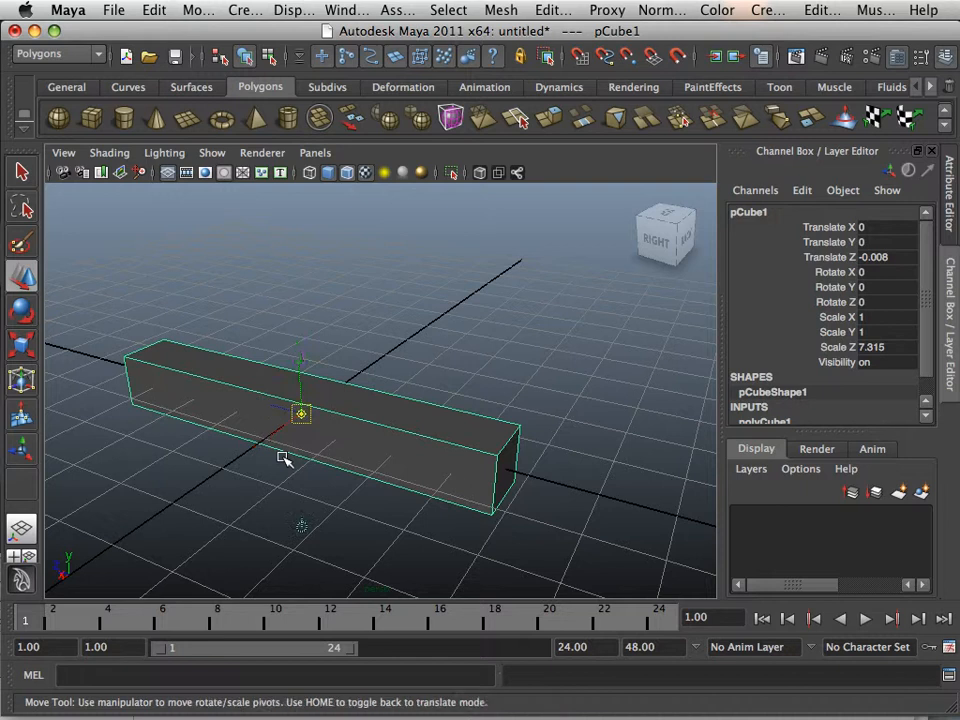
mouse_move(292, 452)
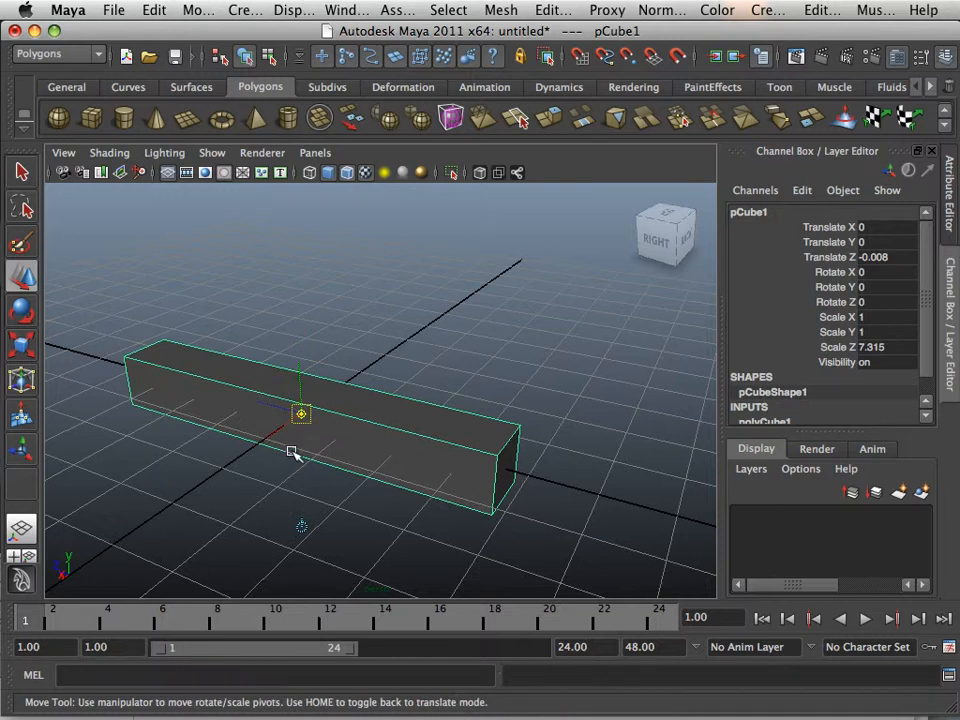
drag(300, 414, 556, 486)
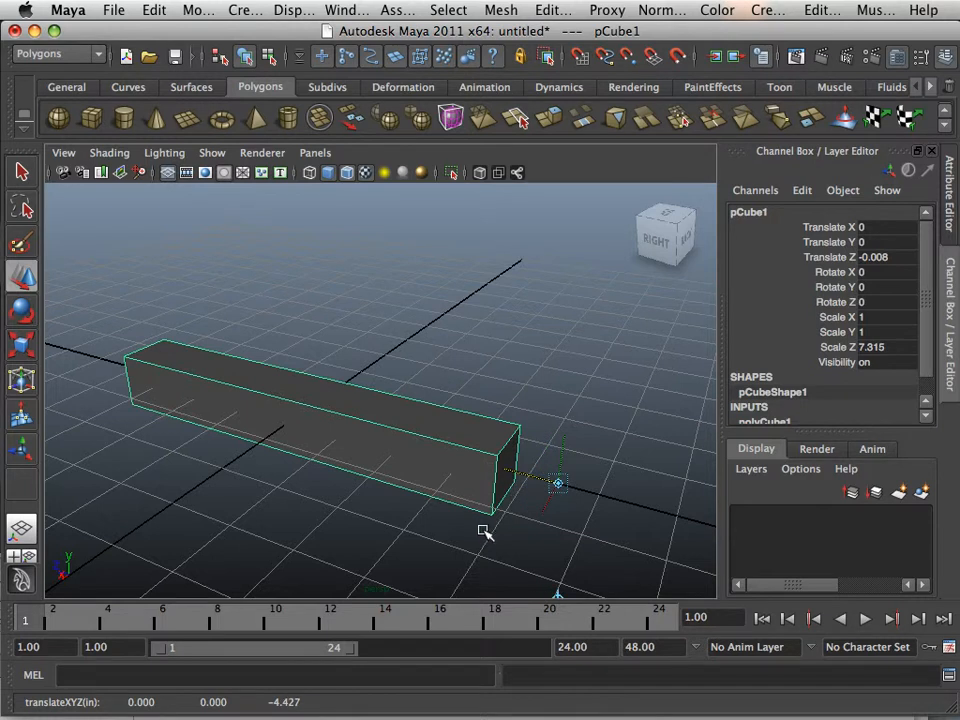
mouse_move(506, 520)
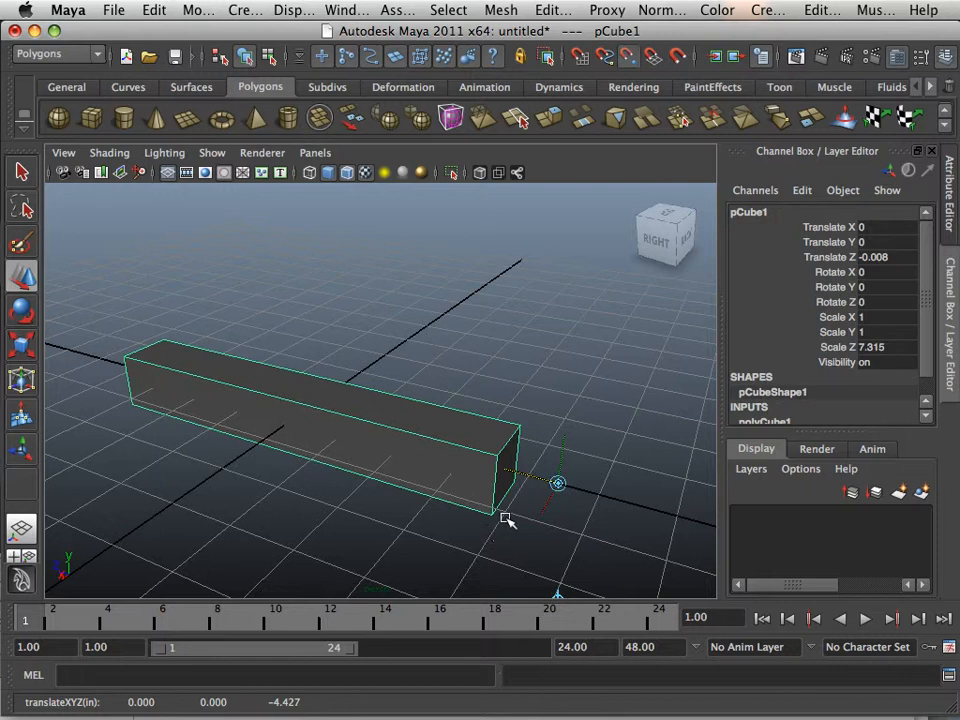
drag(560, 482, 490, 516)
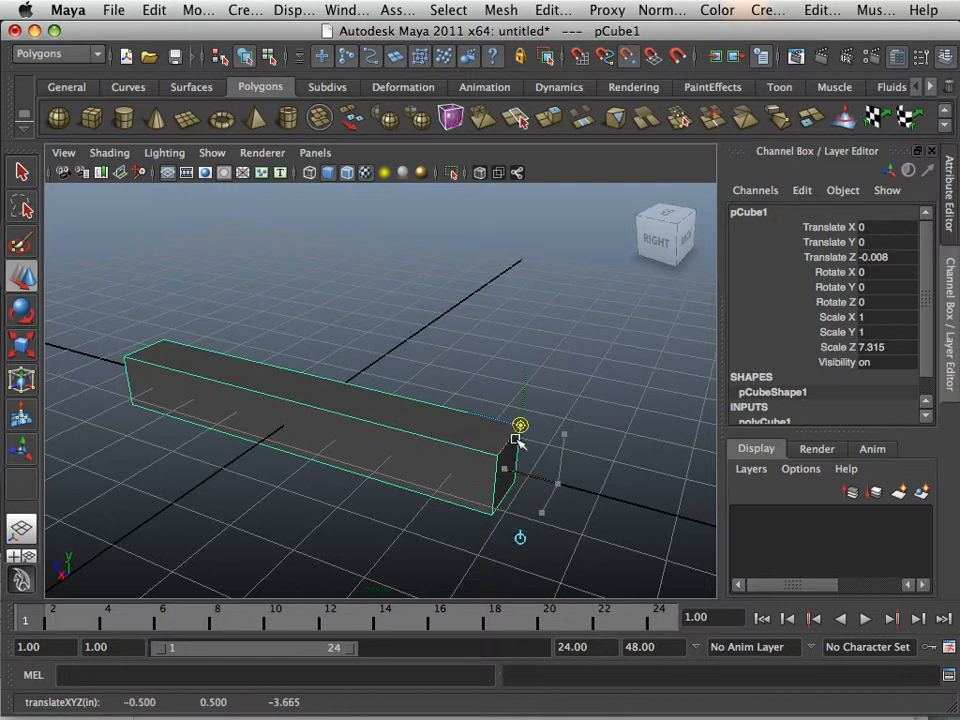
drag(520, 424, 490, 510)
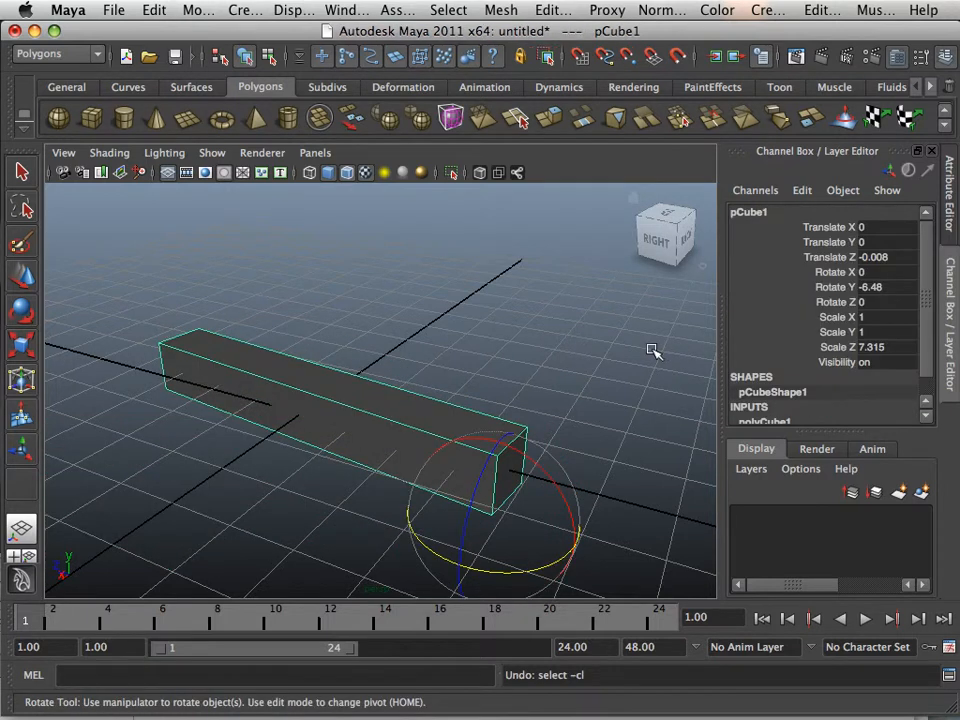
Undo the rotation and reselect pCube1 with the pivot left at its bottom corner.
click(644, 356)
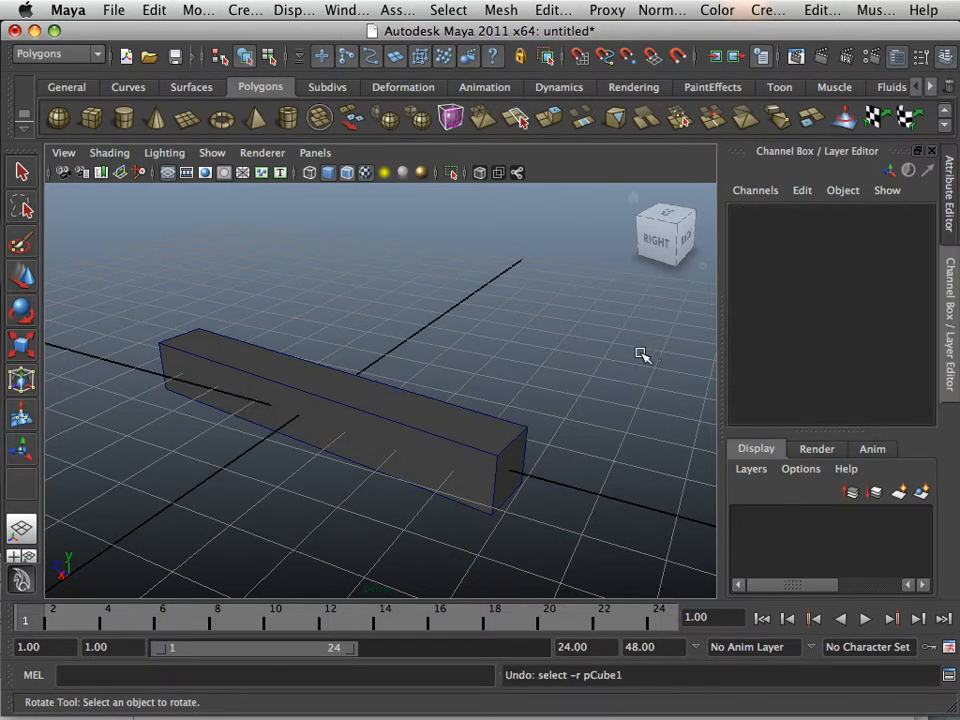
click(350, 400)
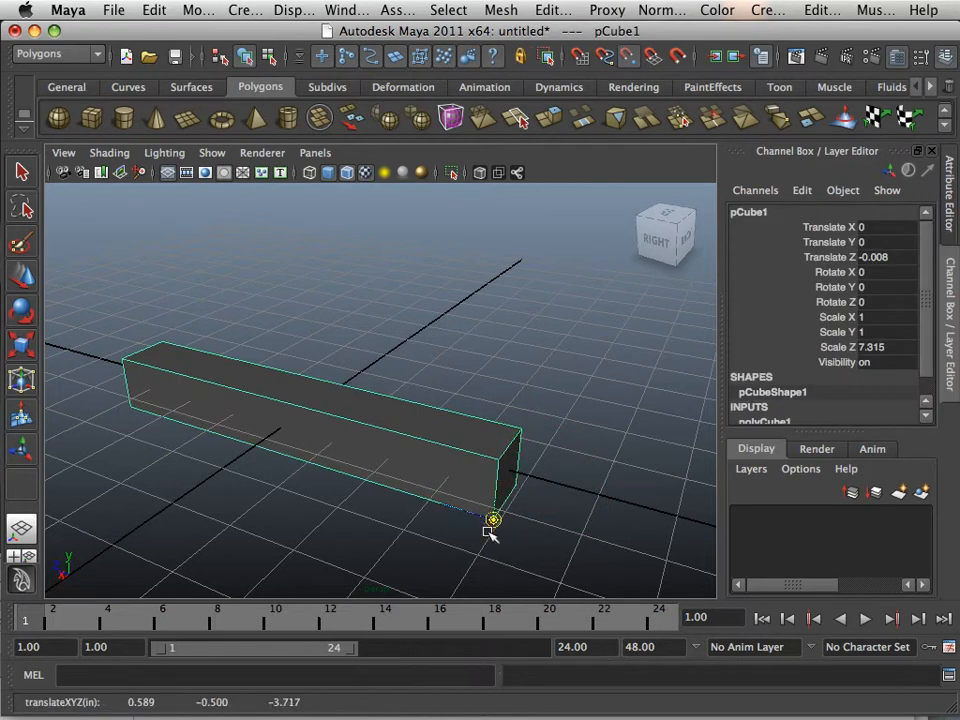
click(20, 308)
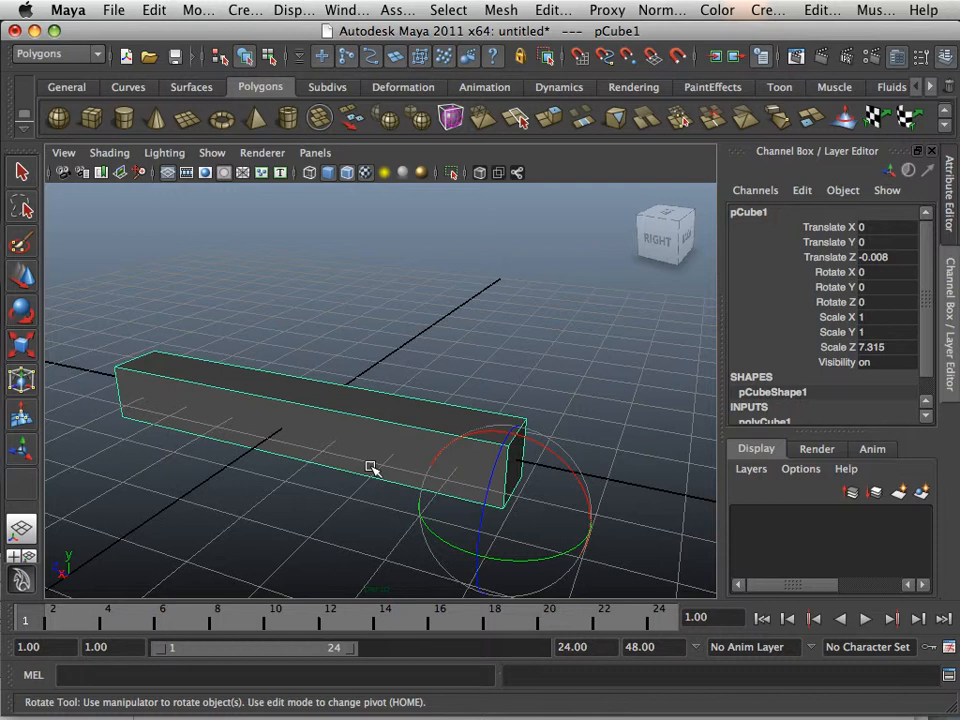
mouse_move(80, 312)
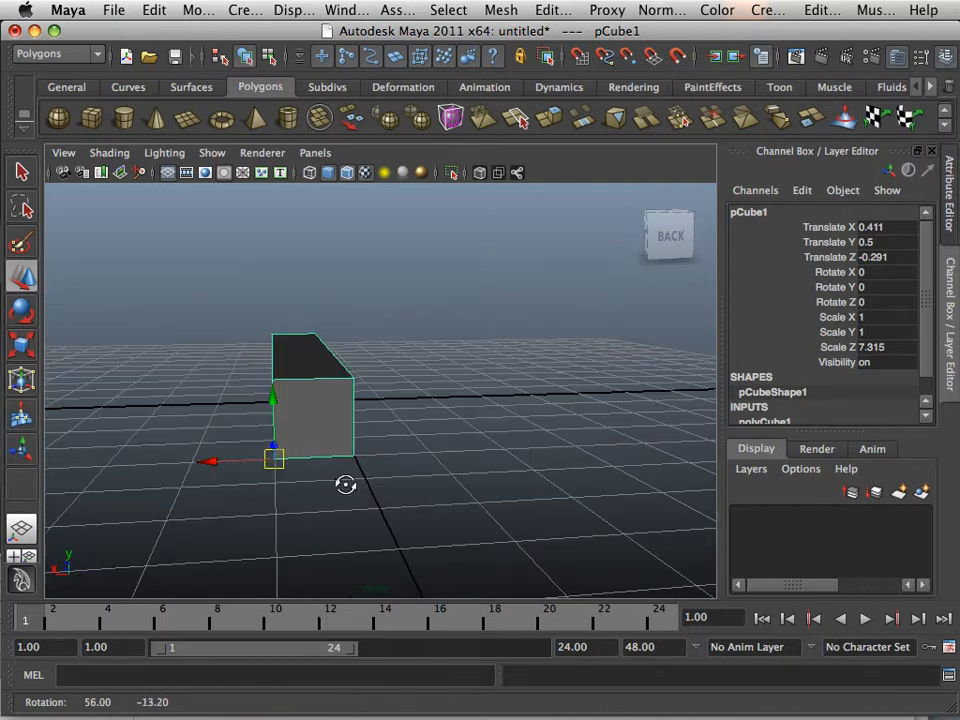
Grid-snap the box one unit along Z so its corner pivot rests on a grid point.
drag(344, 486, 358, 492)
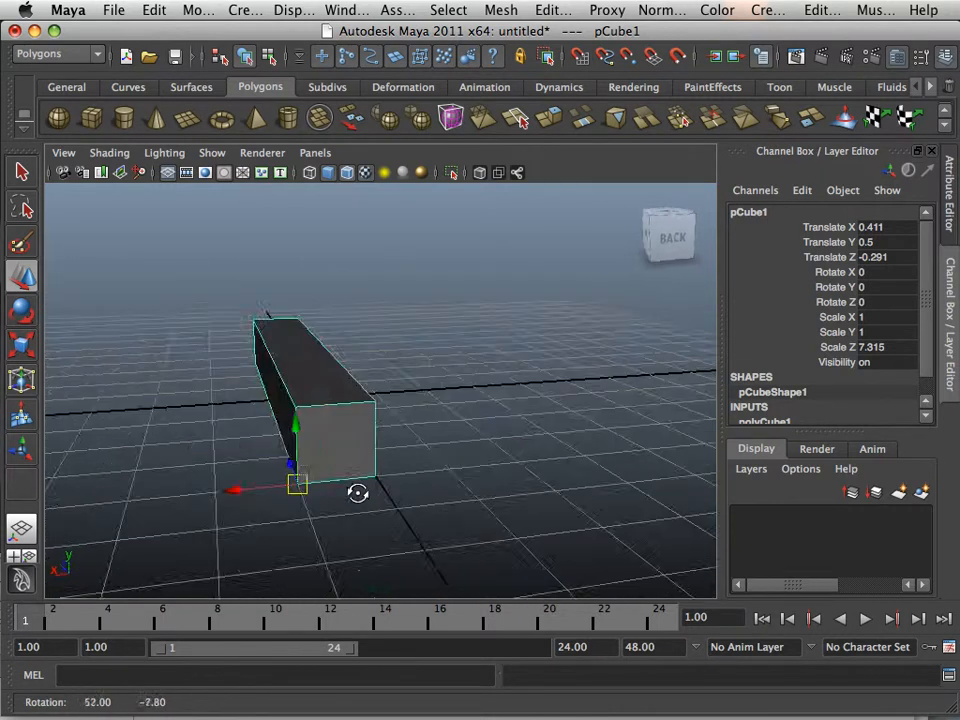
drag(358, 492, 290, 504)
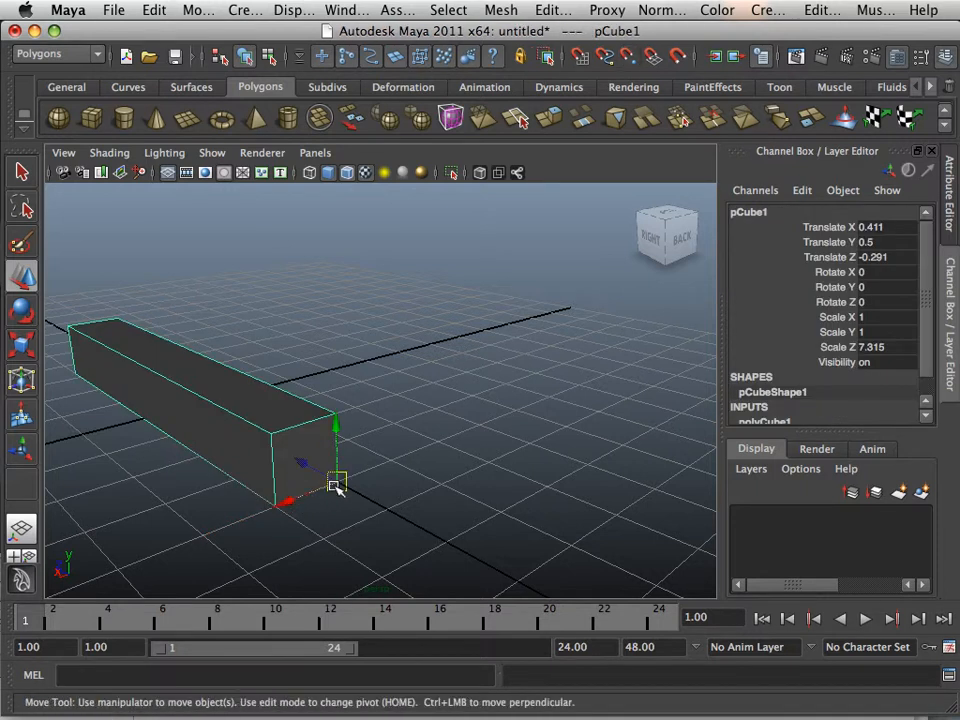
drag(336, 486, 564, 428)
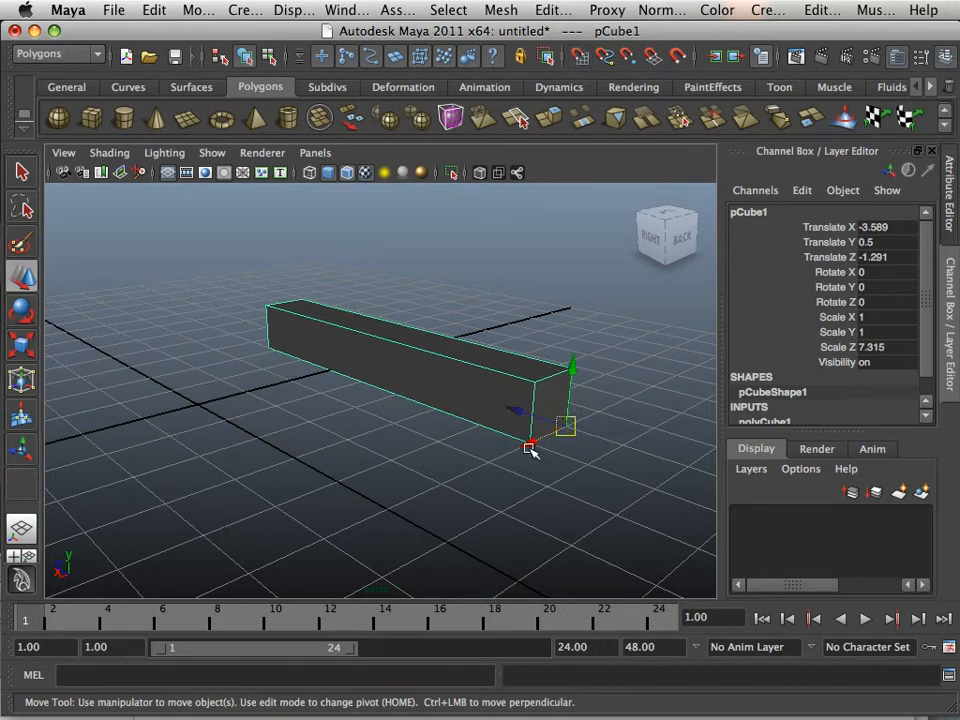
drag(532, 448, 528, 442)
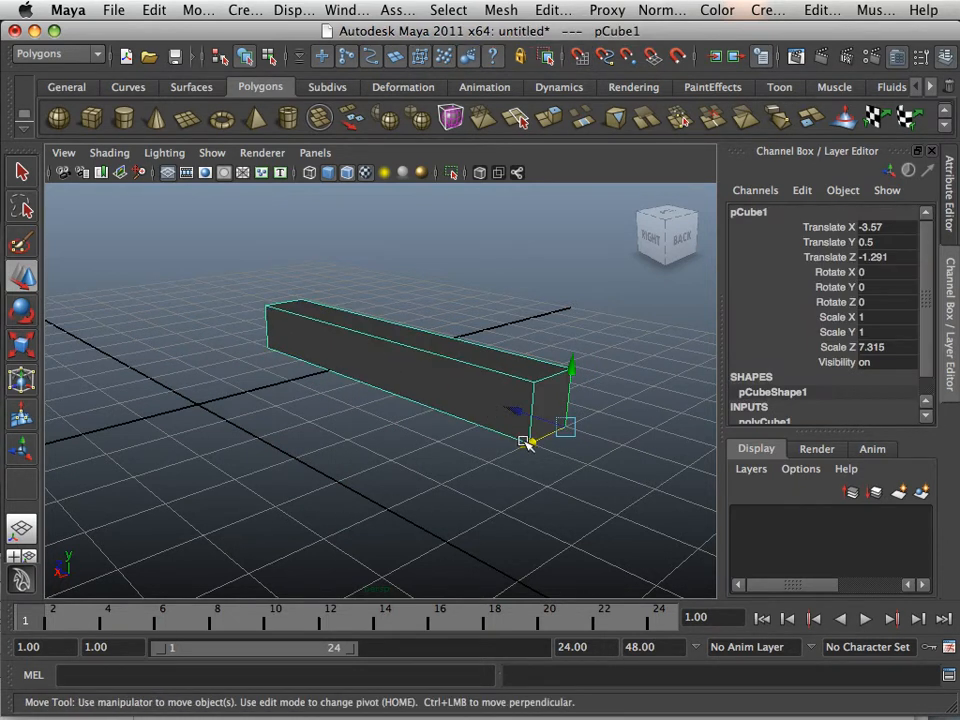
drag(528, 442, 318, 502)
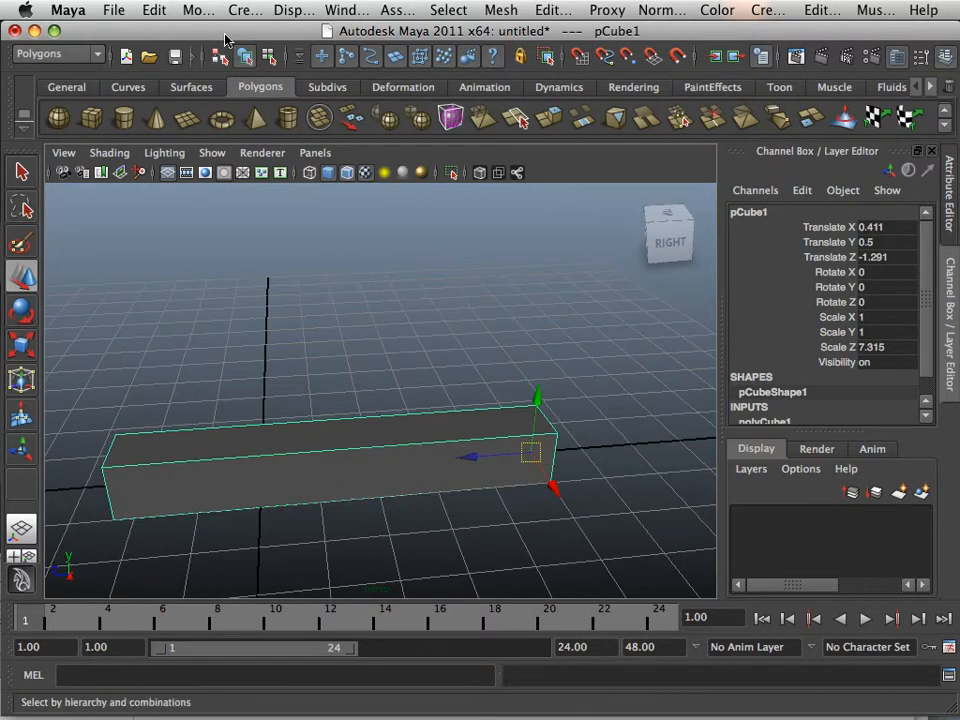
click(198, 10)
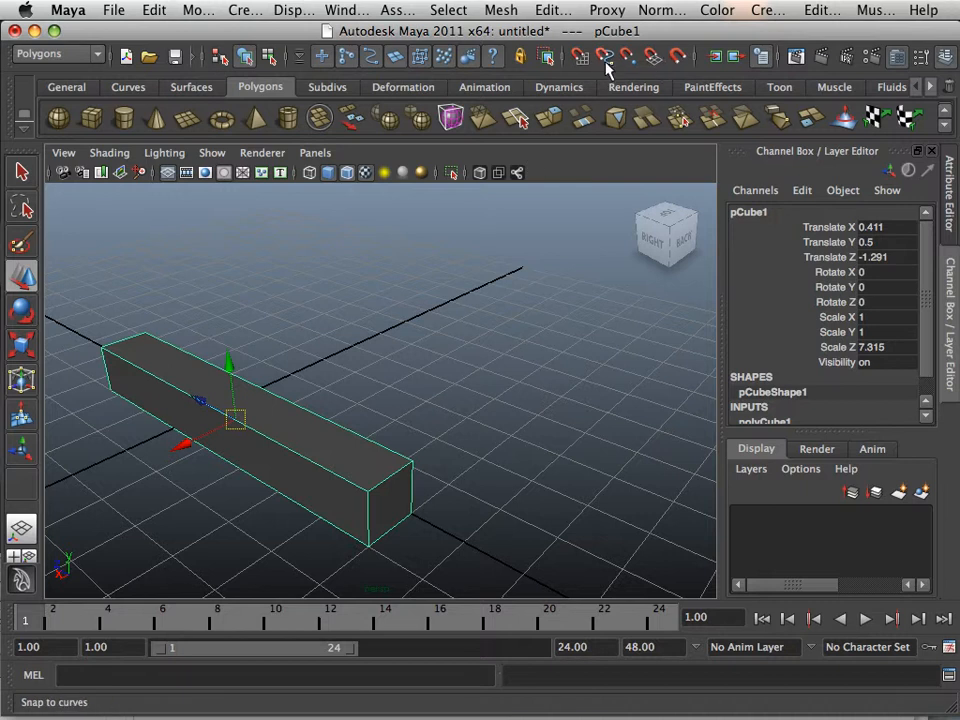
mouse_move(608, 56)
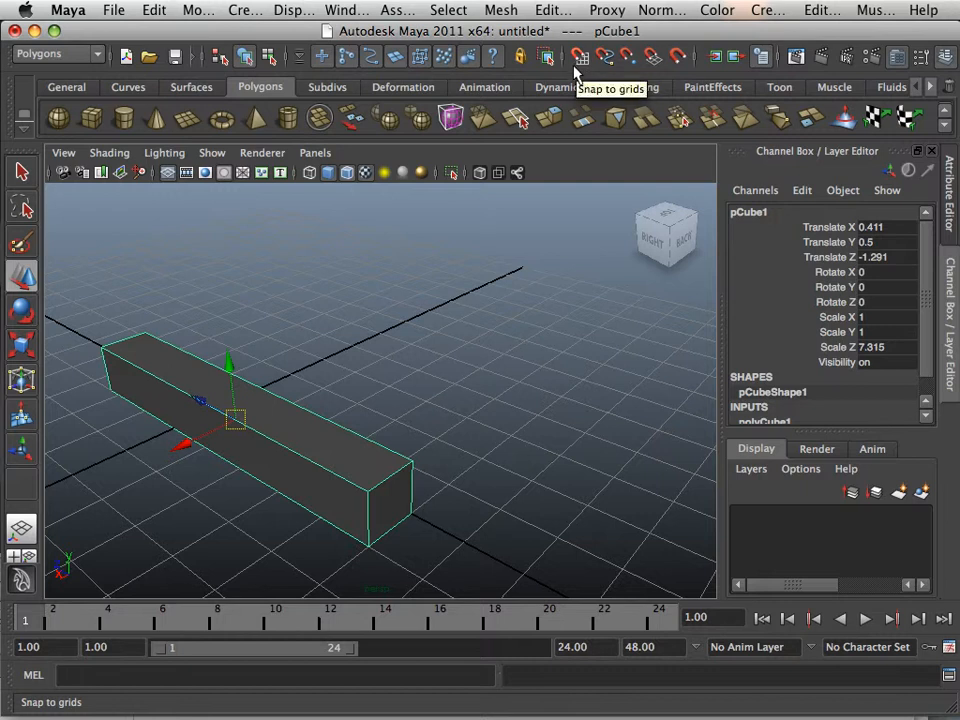
click(628, 56)
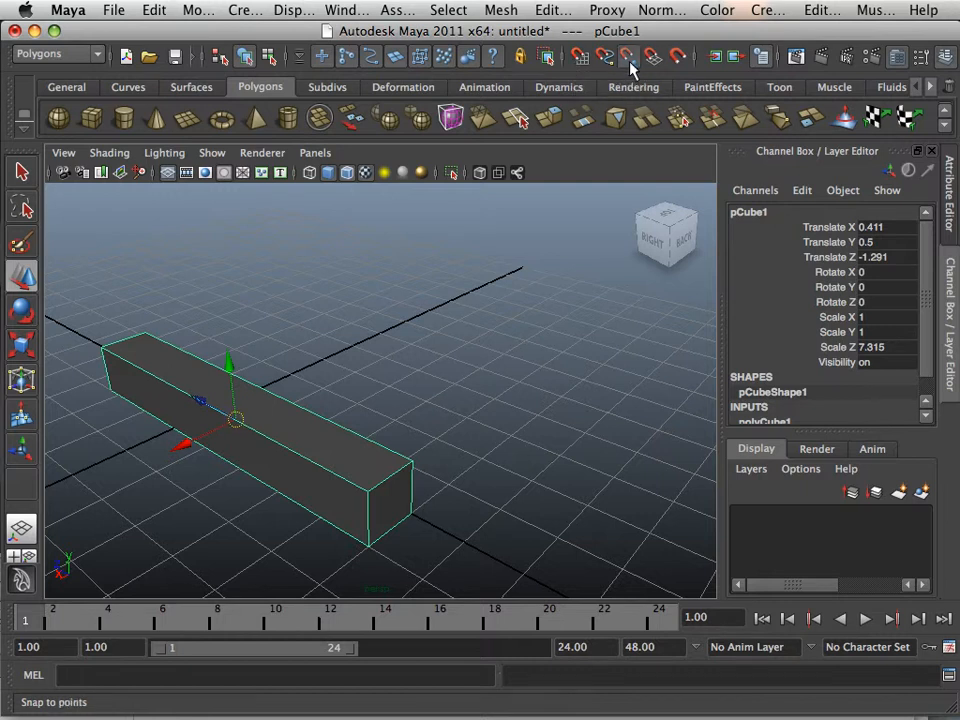
mouse_move(628, 70)
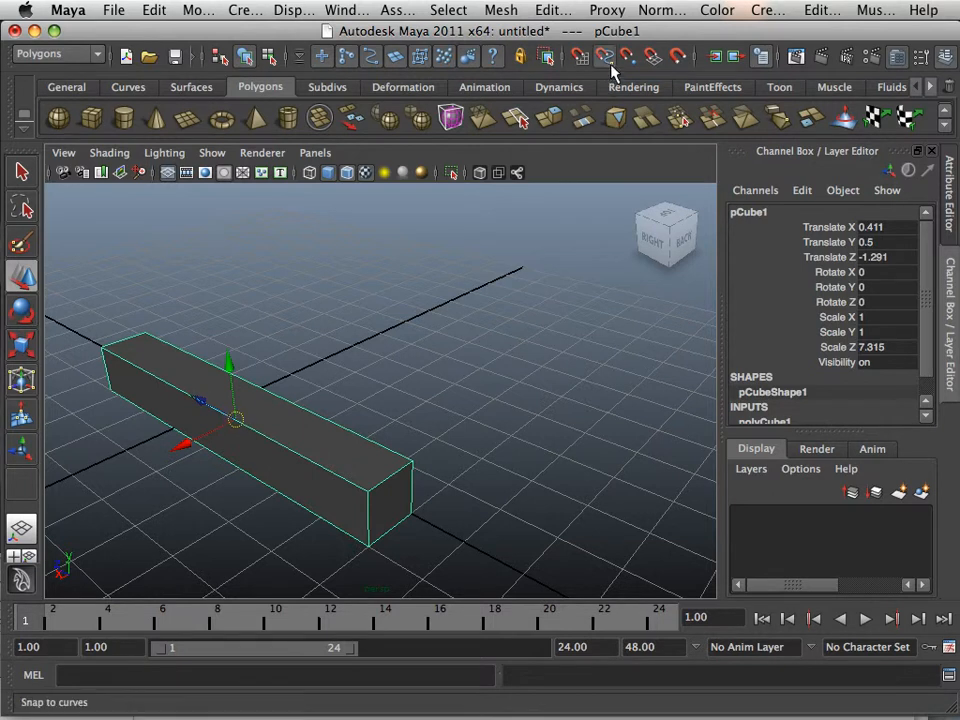
mouse_move(612, 68)
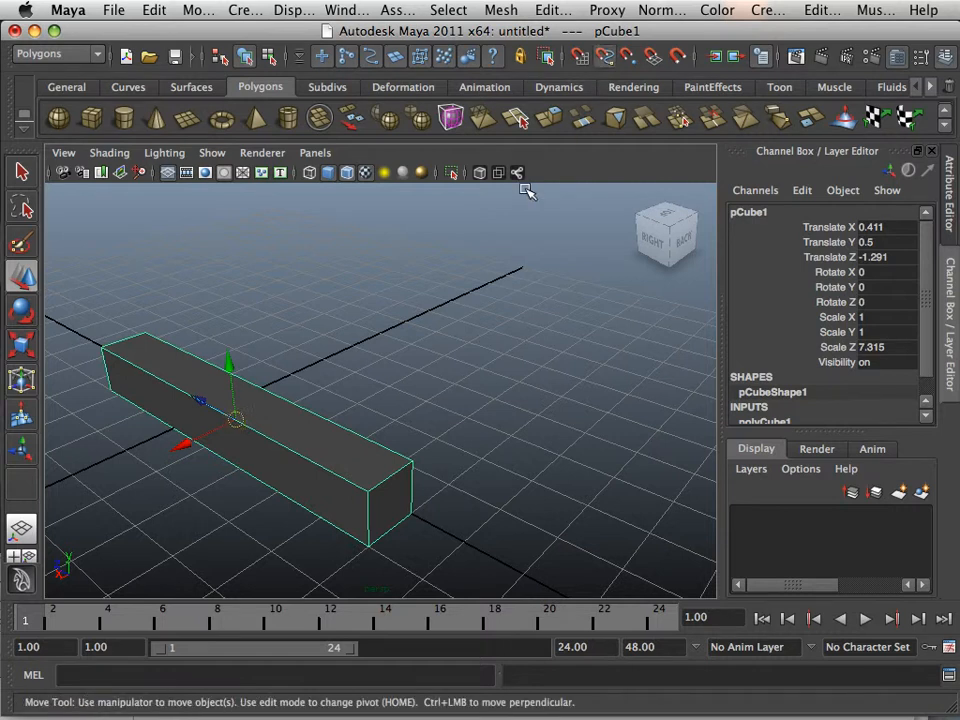
click(680, 56)
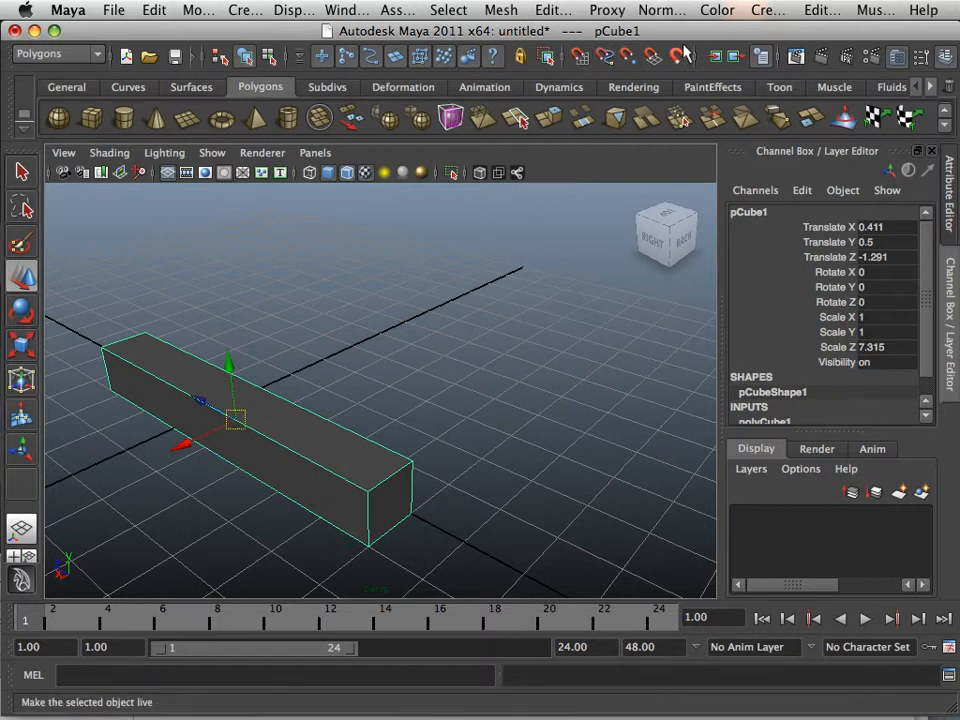
mouse_move(456, 308)
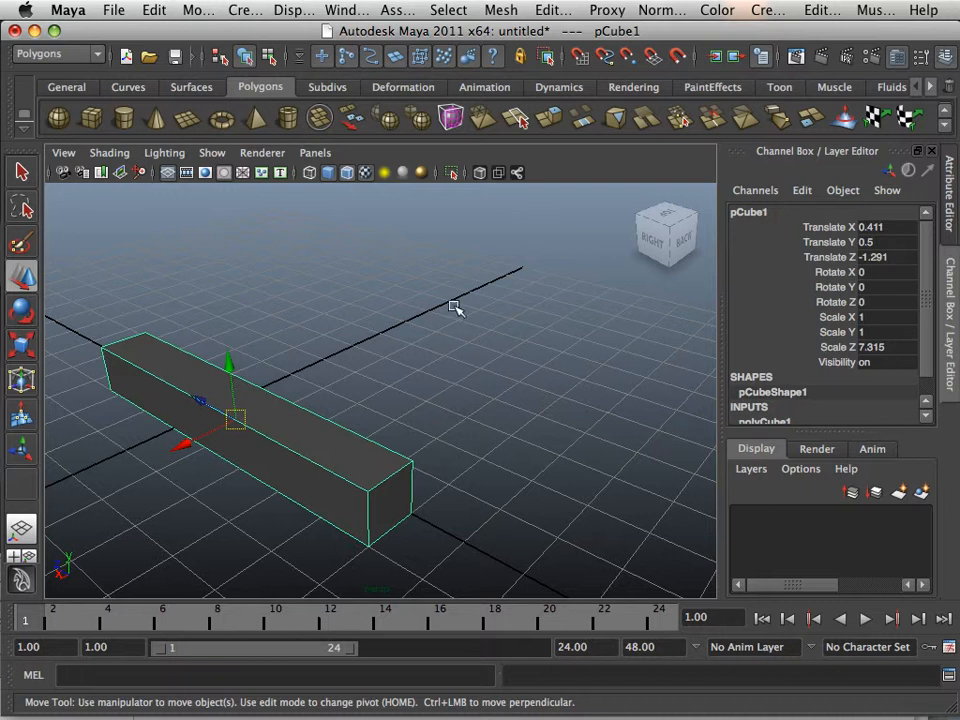
drag(456, 308, 468, 332)
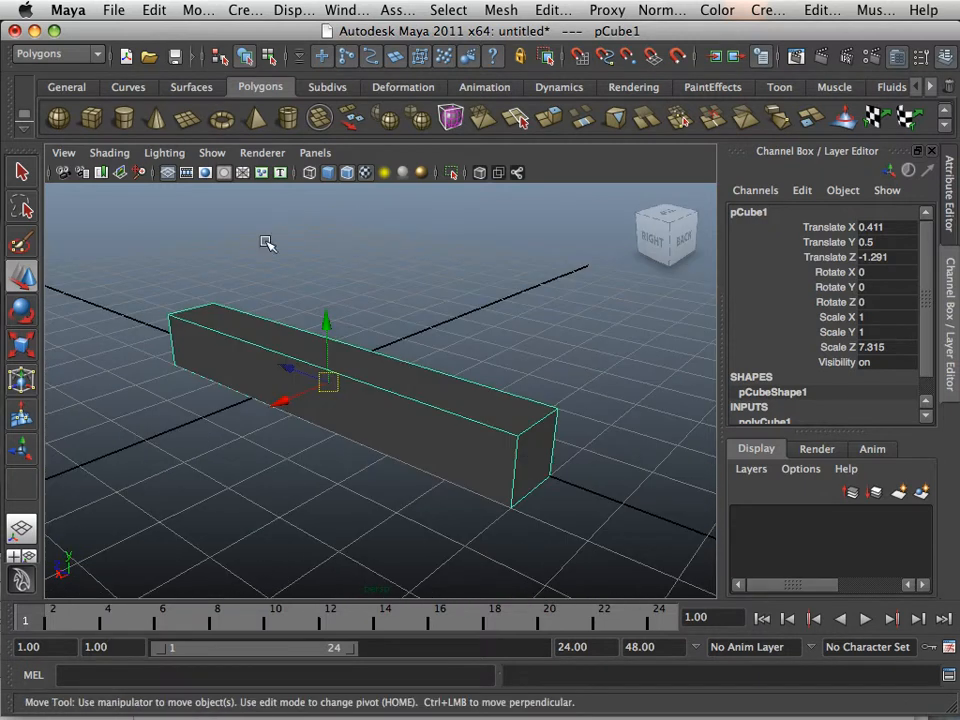
mouse_move(220, 280)
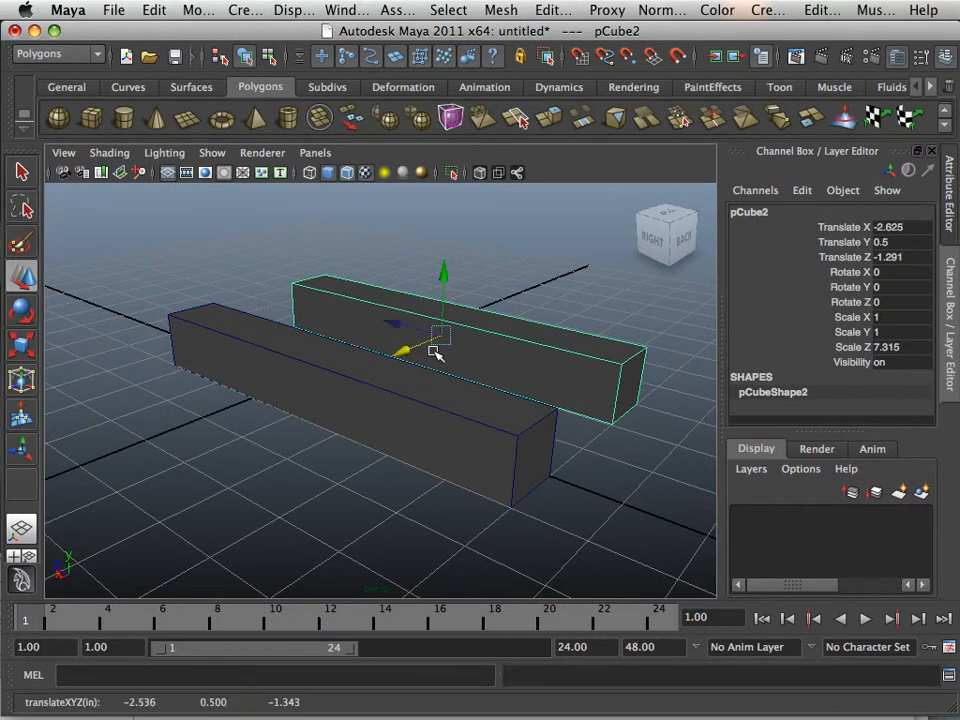
Vertex-snap the duplicate pCube2 onto pCube1's top corner so it stacks exactly on the original.
drag(436, 350, 296, 360)
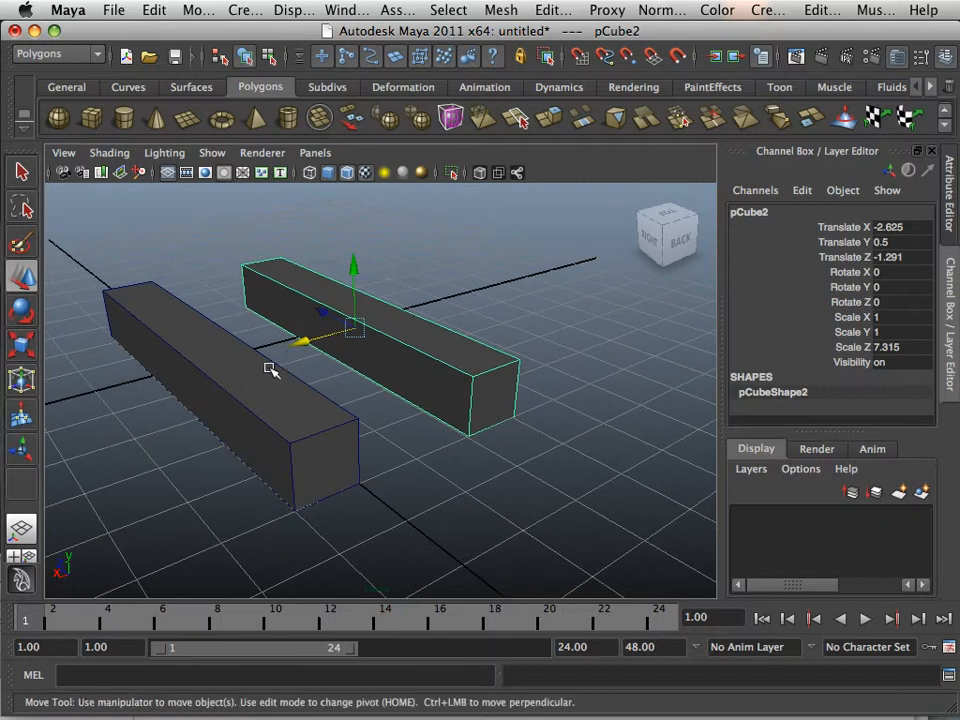
mouse_move(264, 390)
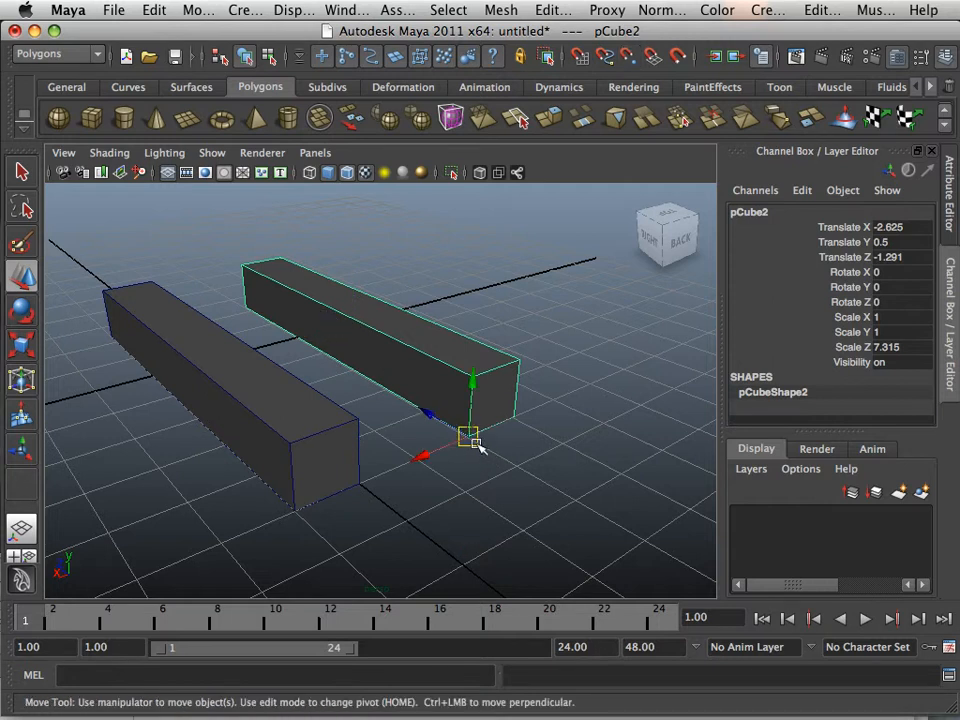
drag(468, 436, 290, 444)
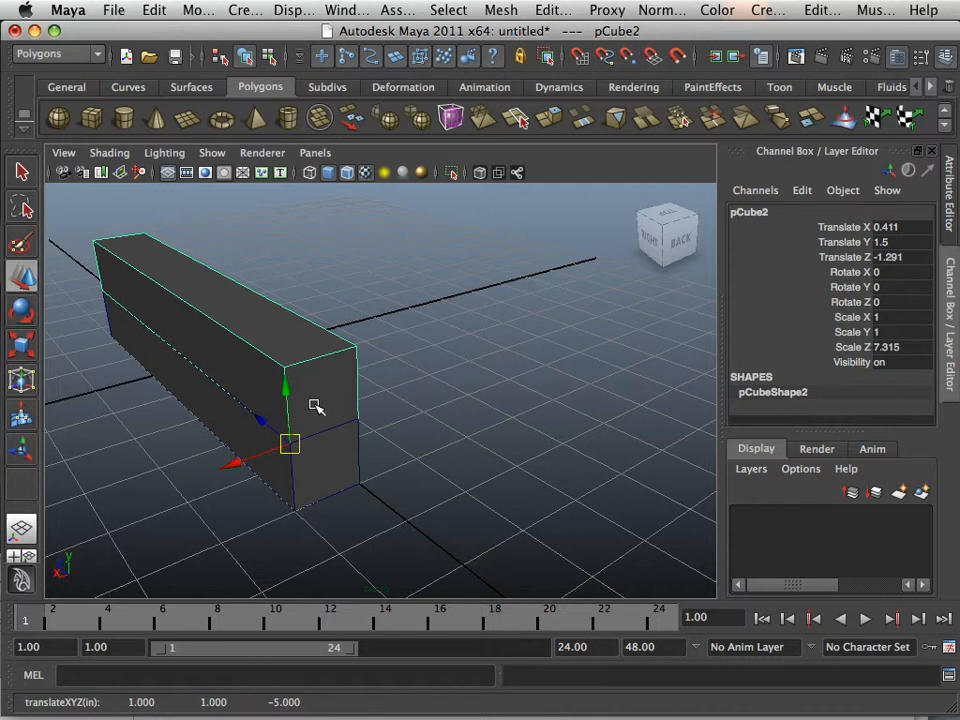
drag(316, 404, 196, 392)
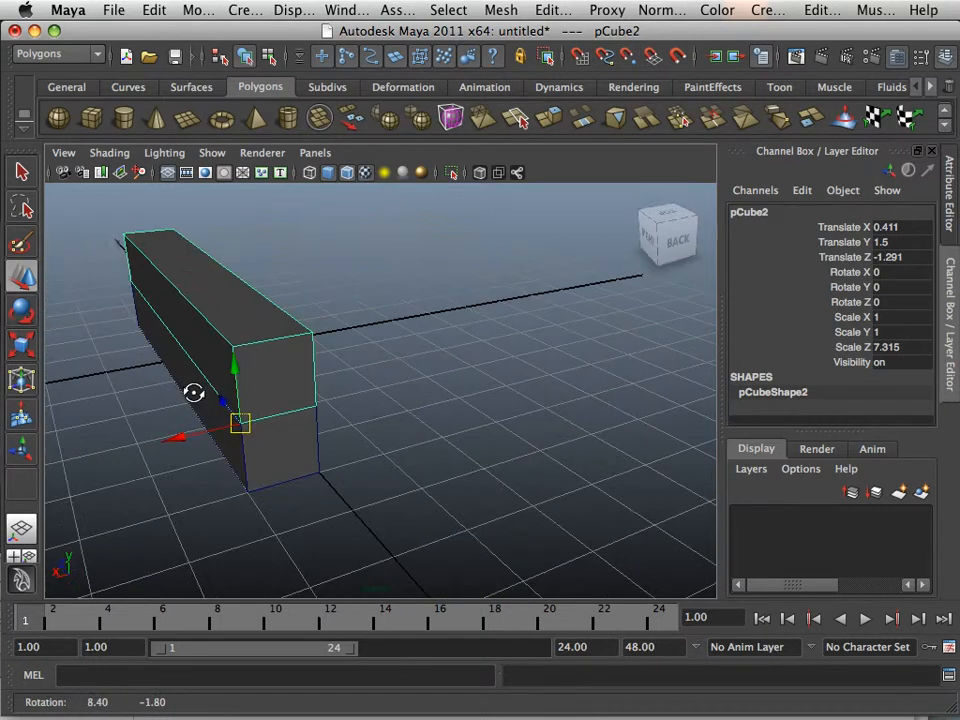
drag(300, 400, 470, 400)
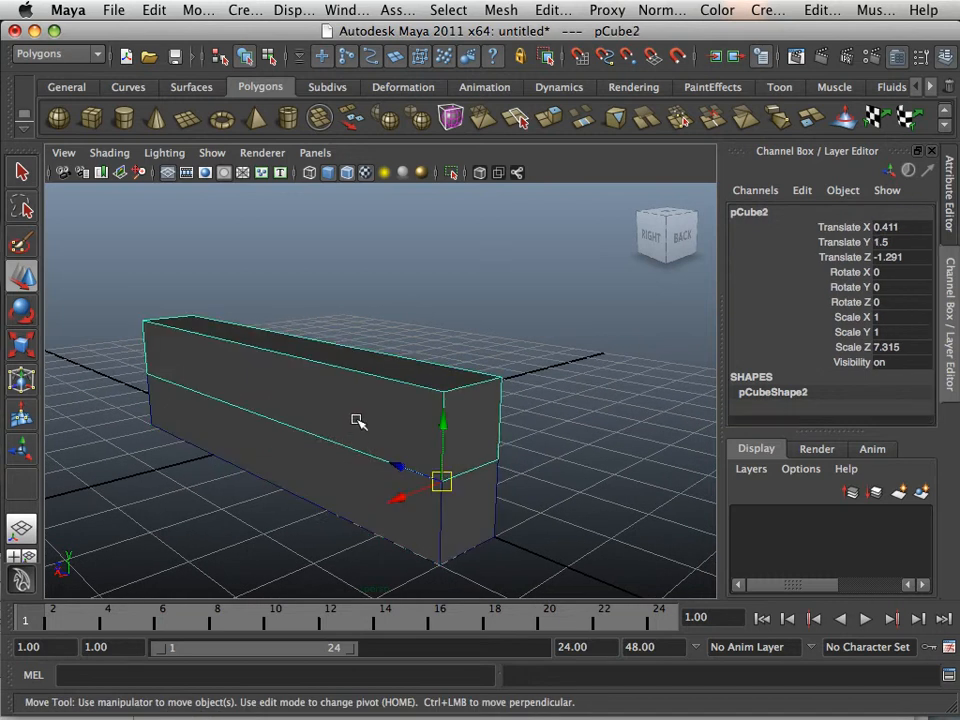
click(250, 436)
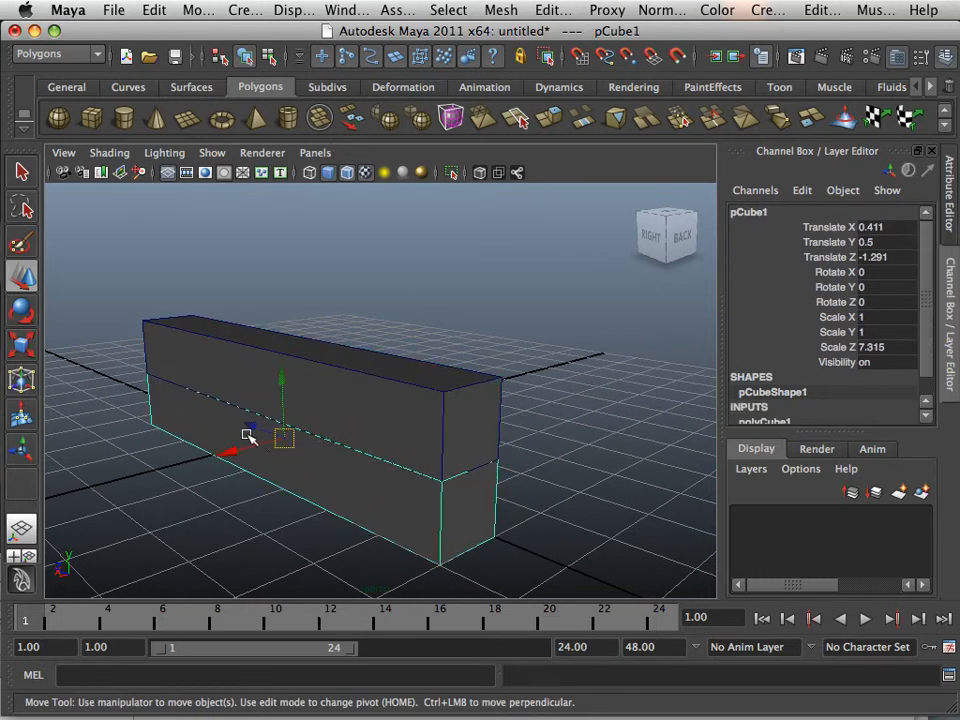